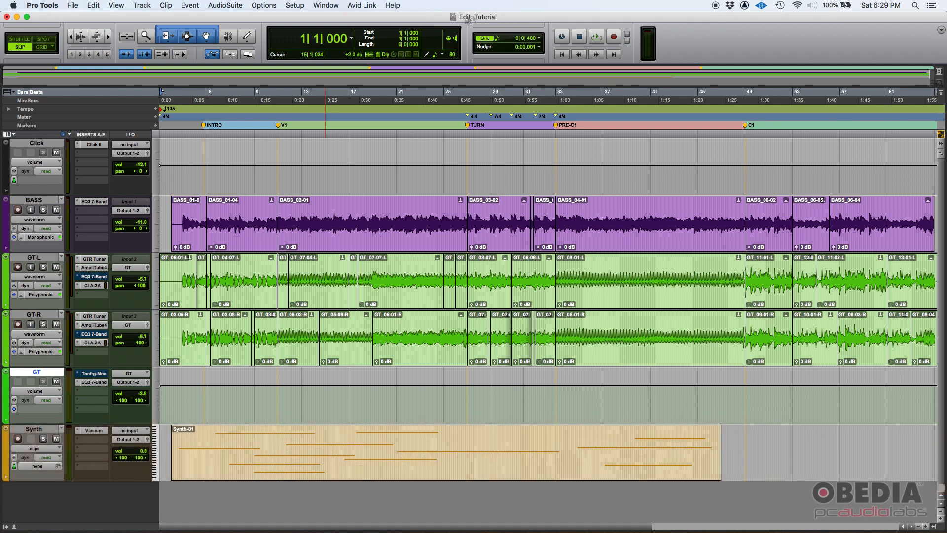
mouse_move(402, 20)
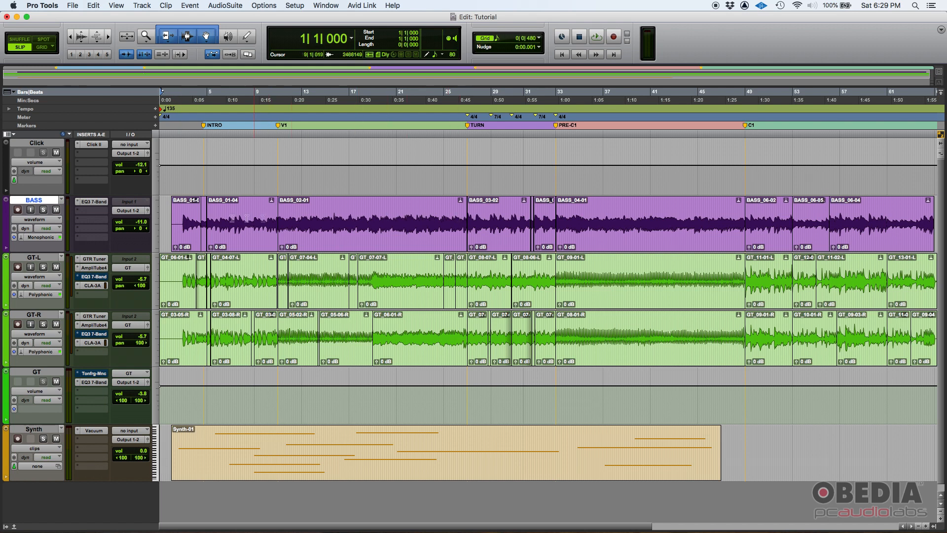
Set the insertion point at bar 22 on the GT-R track in the Tutorial session.
click(464, 222)
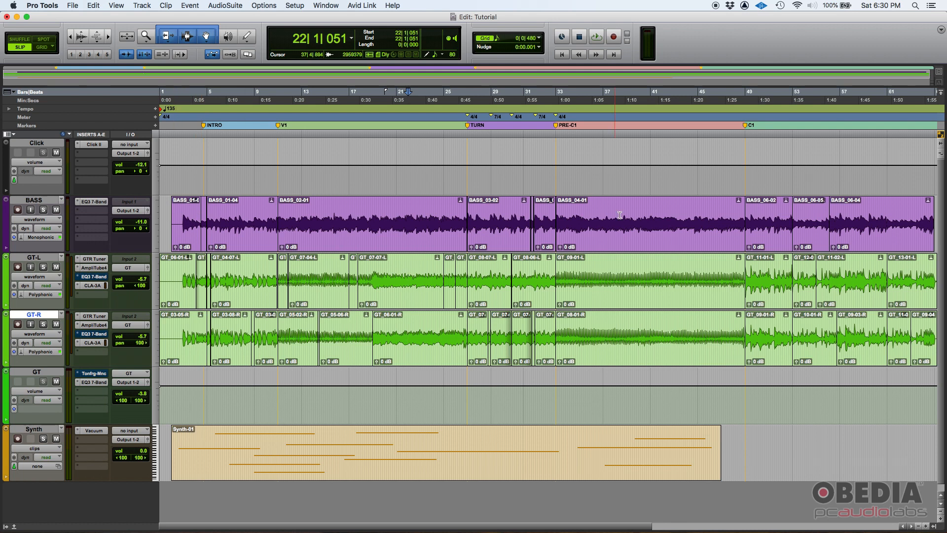
mouse_move(910, 230)
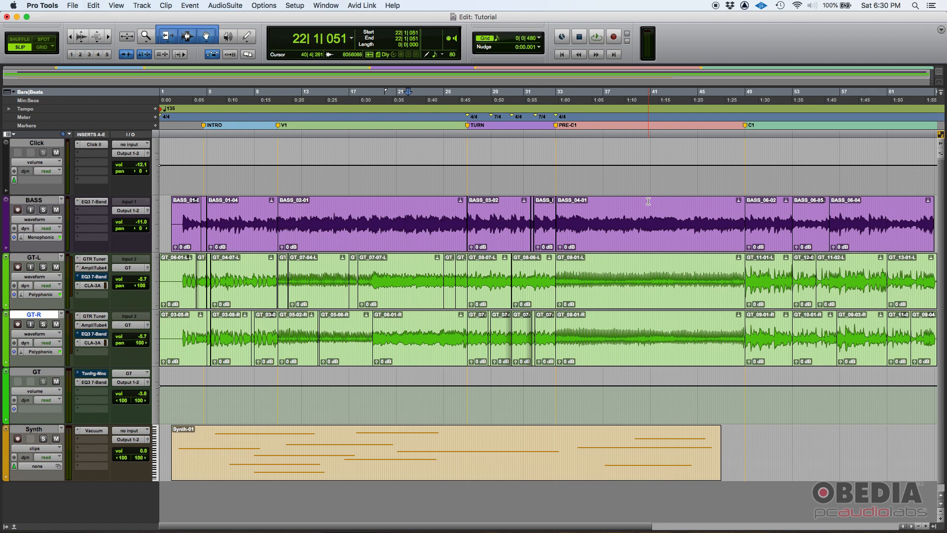
mouse_move(599, 197)
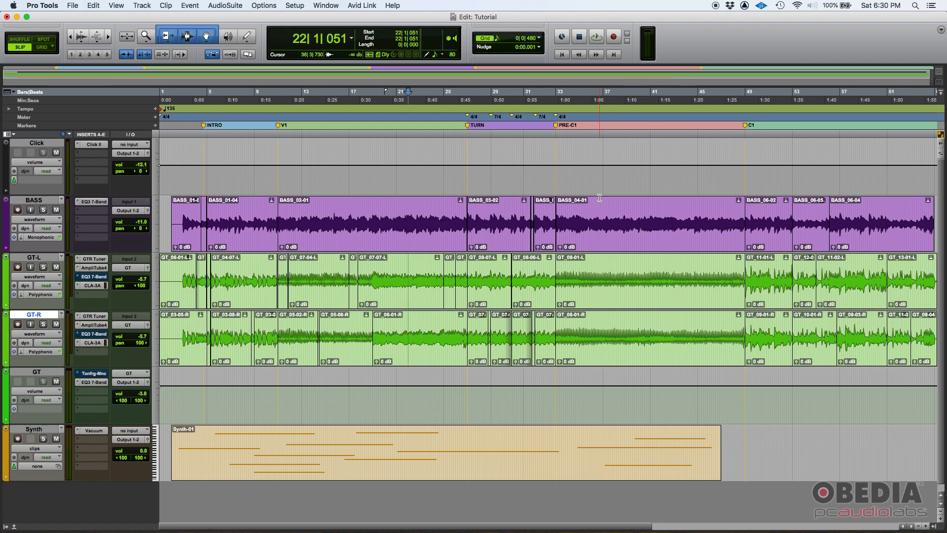
Move the insertion point from bar 22 back to bar 17, beat 3.
click(454, 220)
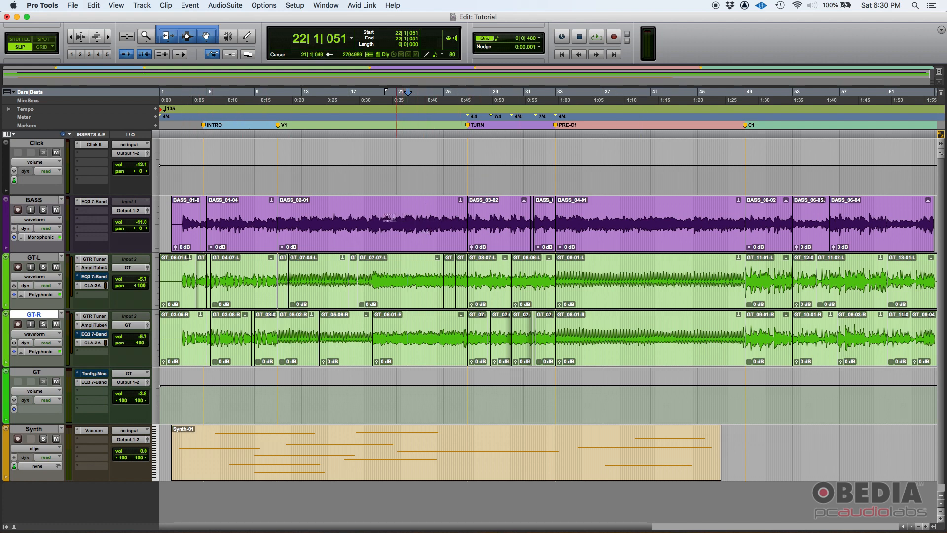
click(383, 217)
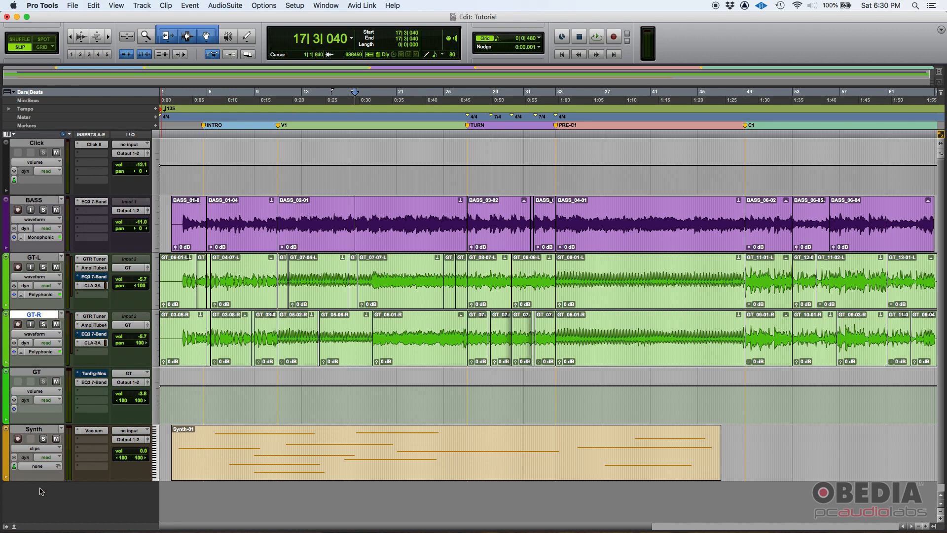
mouse_move(22, 494)
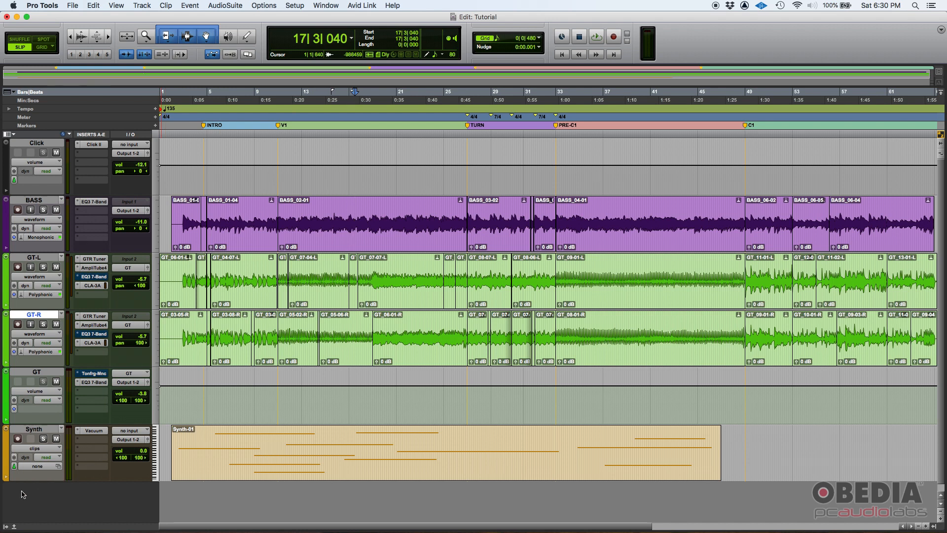
mouse_move(5, 522)
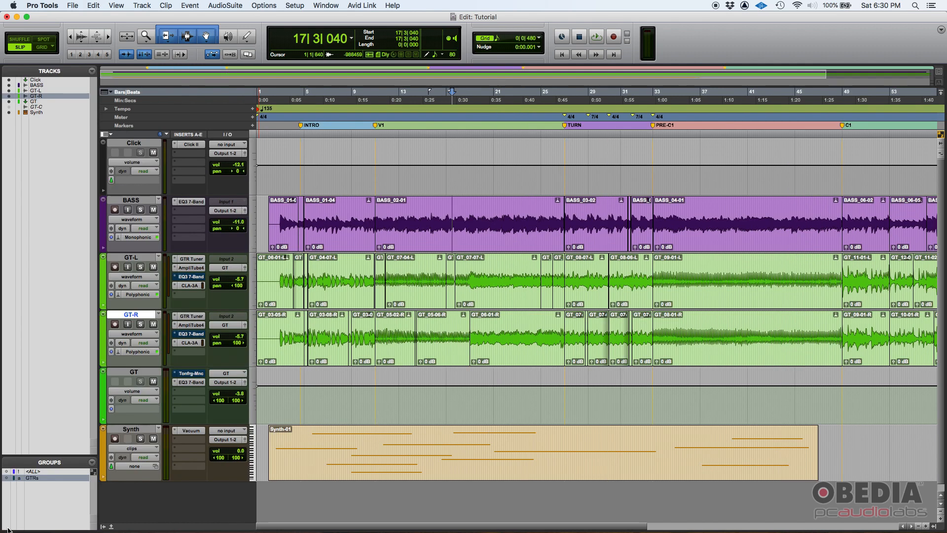
mouse_move(41, 455)
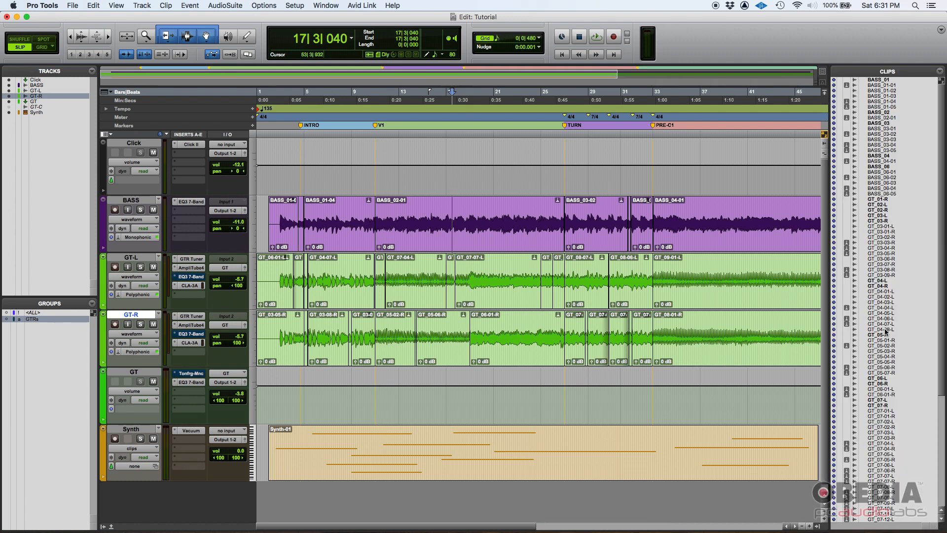
mouse_move(900, 73)
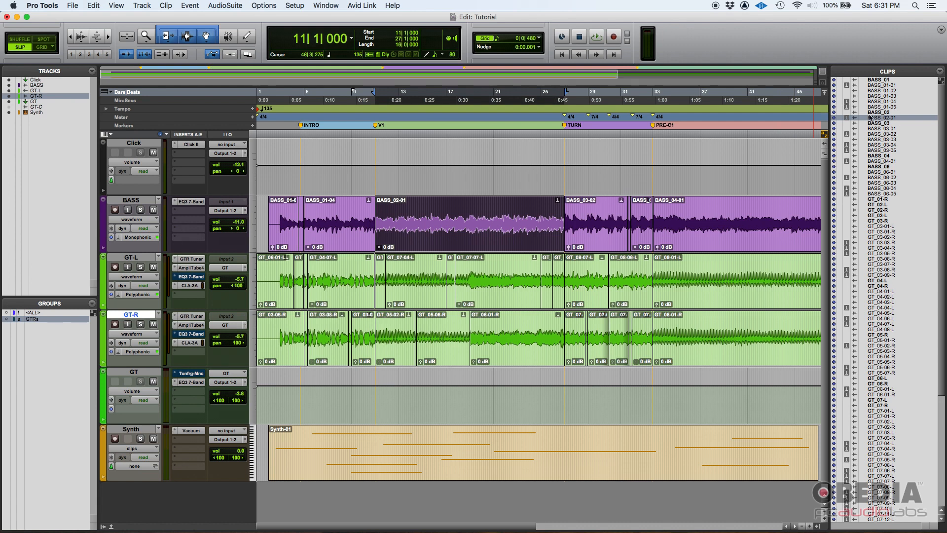
mouse_move(881, 119)
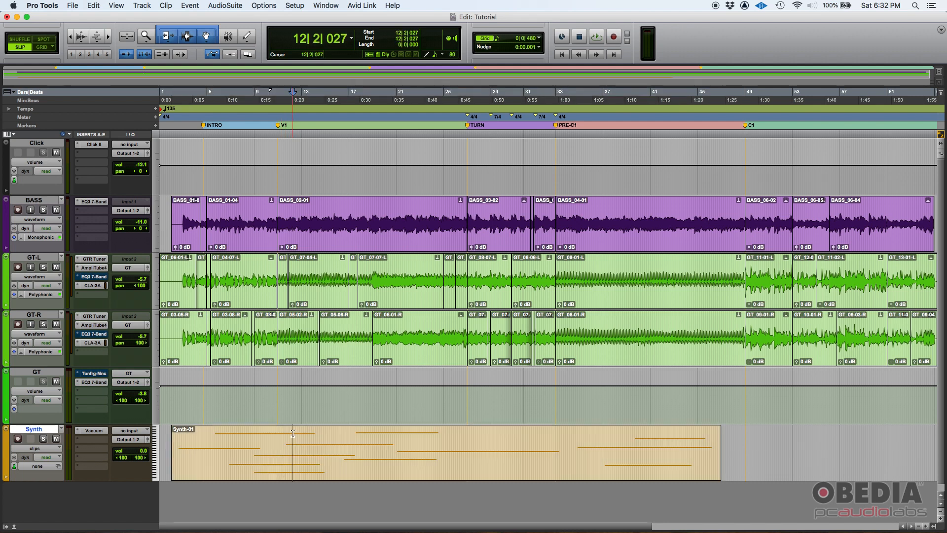
Select the whole Synth-01 clip, spanning bar 2 to bar 47, on the Synth track.
click(397, 451)
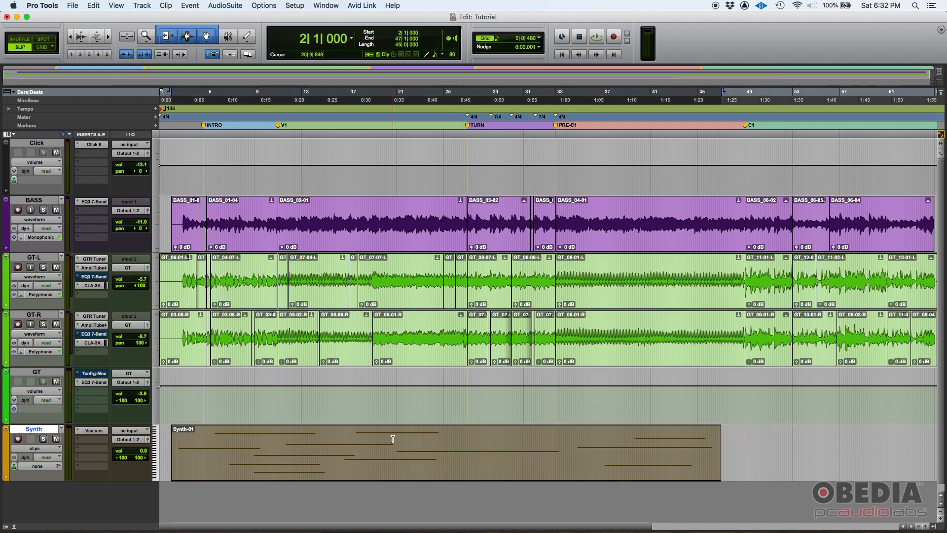
Deselect Synth-01 and set the insertion point near bar 2 in the timeline.
click(285, 445)
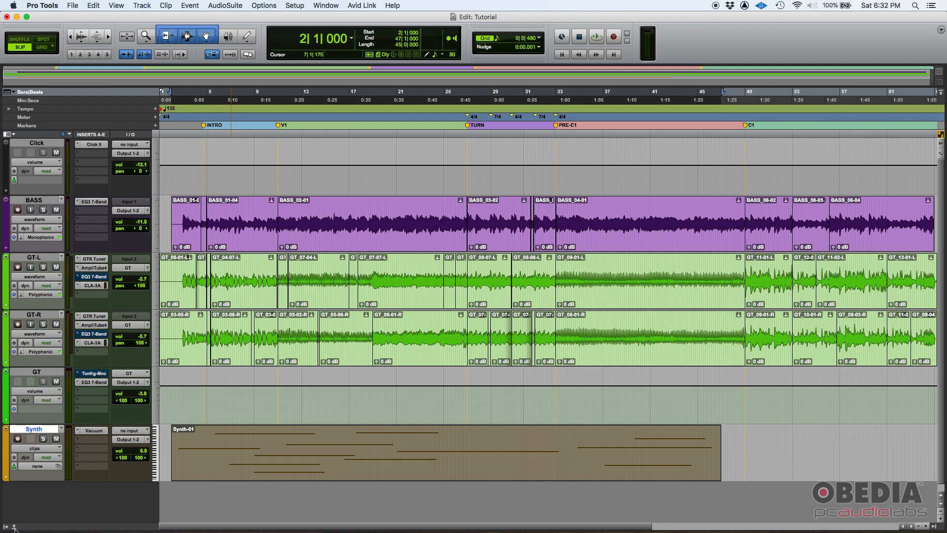
mouse_move(17, 515)
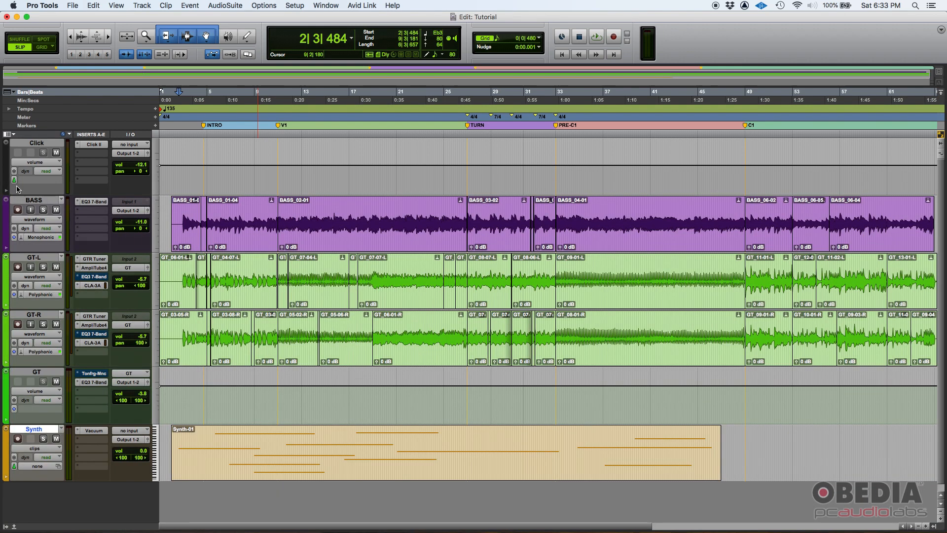
Open the Window menu and dismiss it without choosing any window.
click(324, 6)
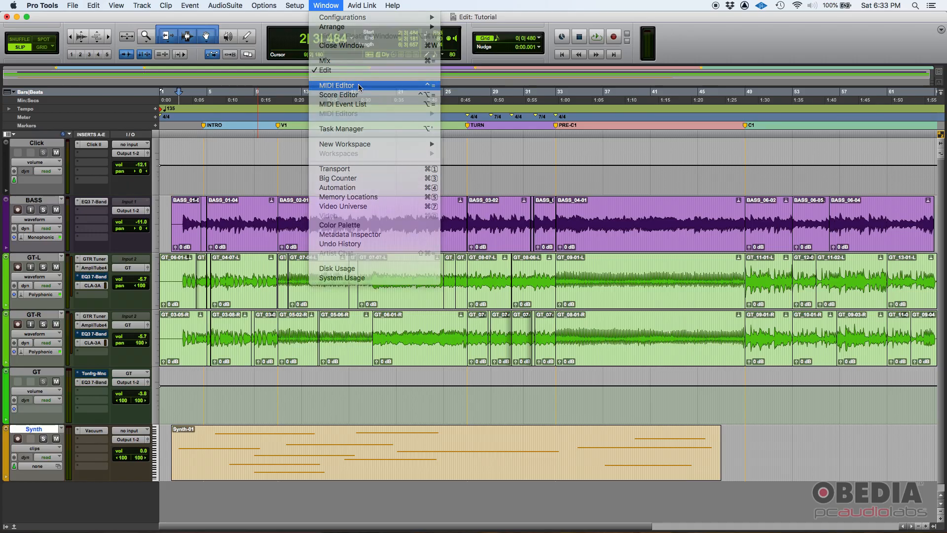
click(337, 85)
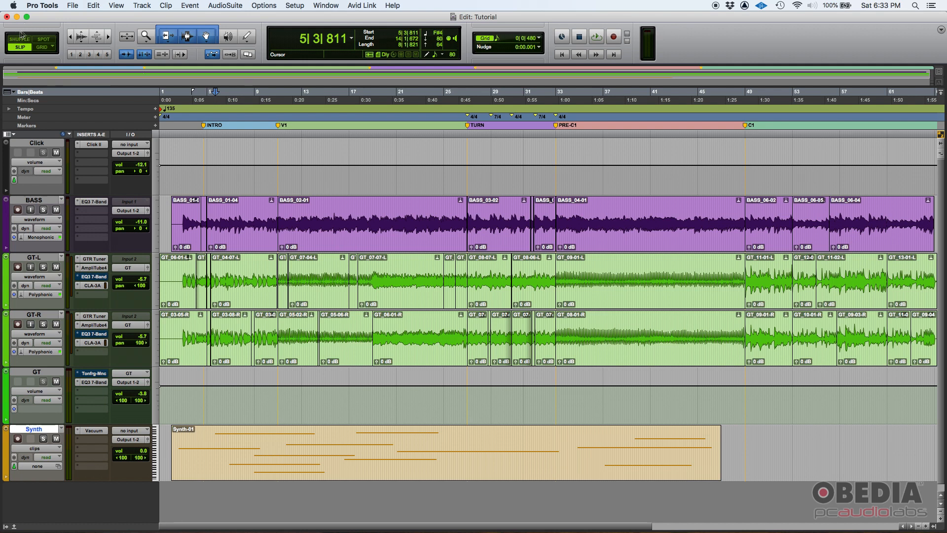
mouse_move(323, 5)
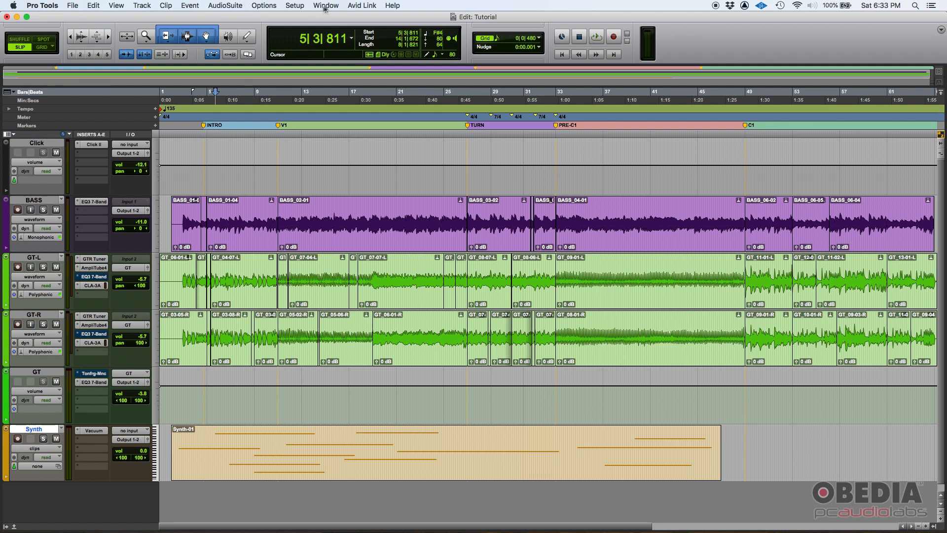
Bring up the Mix window from the Window menu, showing all six channel strips.
click(325, 6)
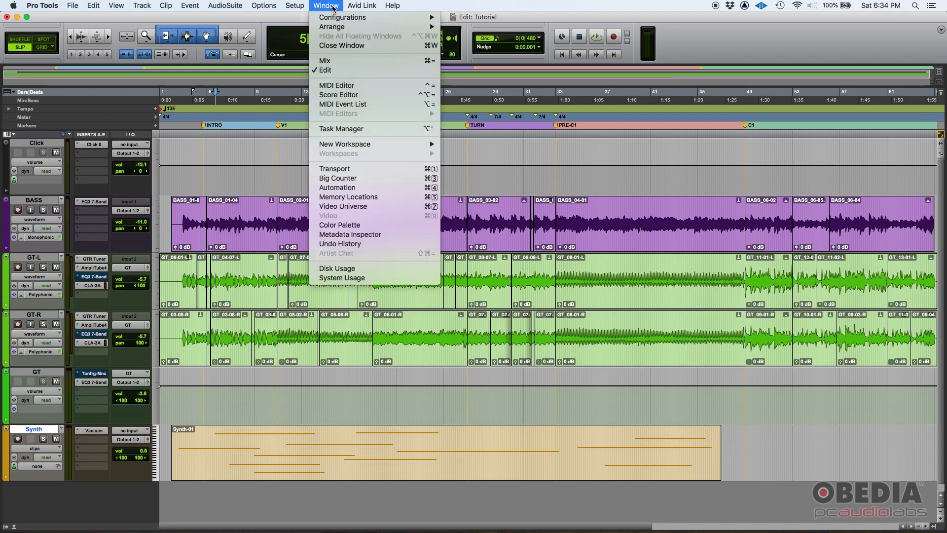
click(324, 60)
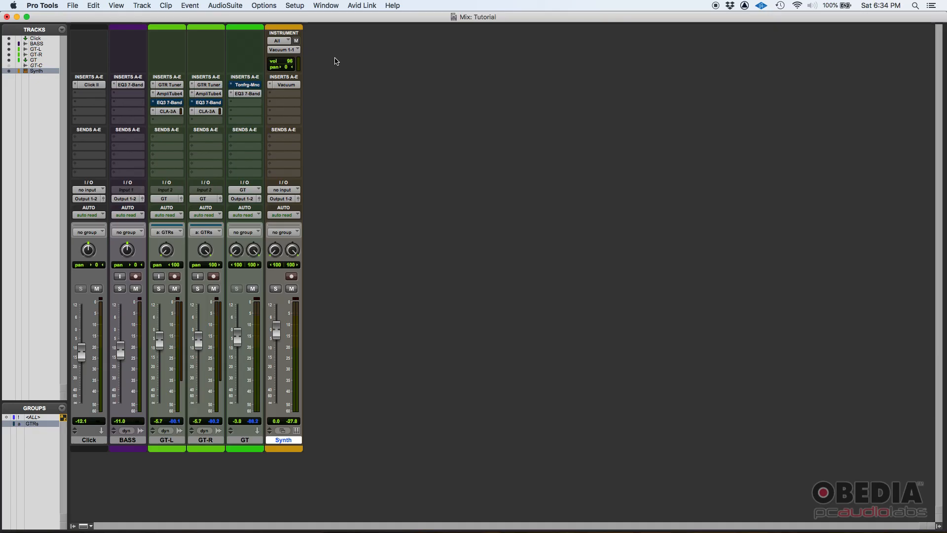
mouse_move(352, 161)
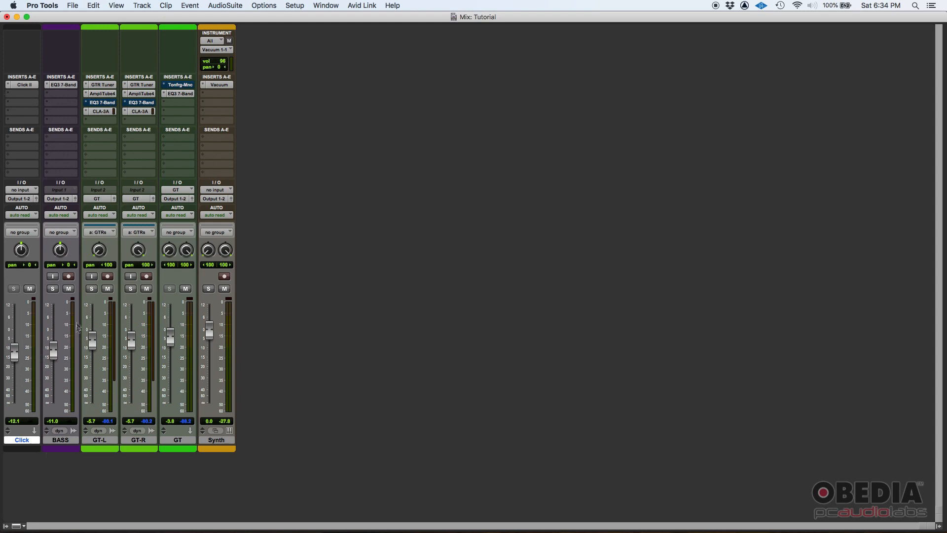
mouse_move(48, 250)
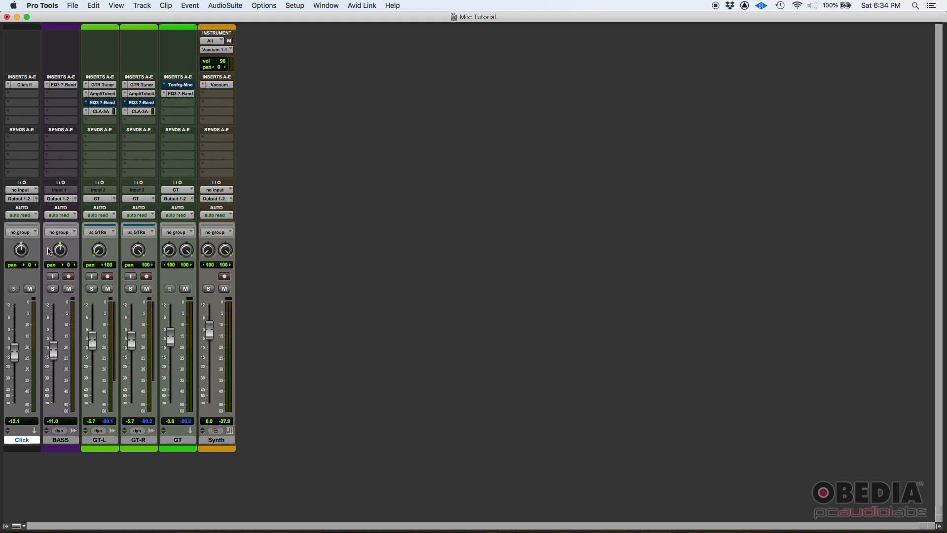
mouse_move(61, 249)
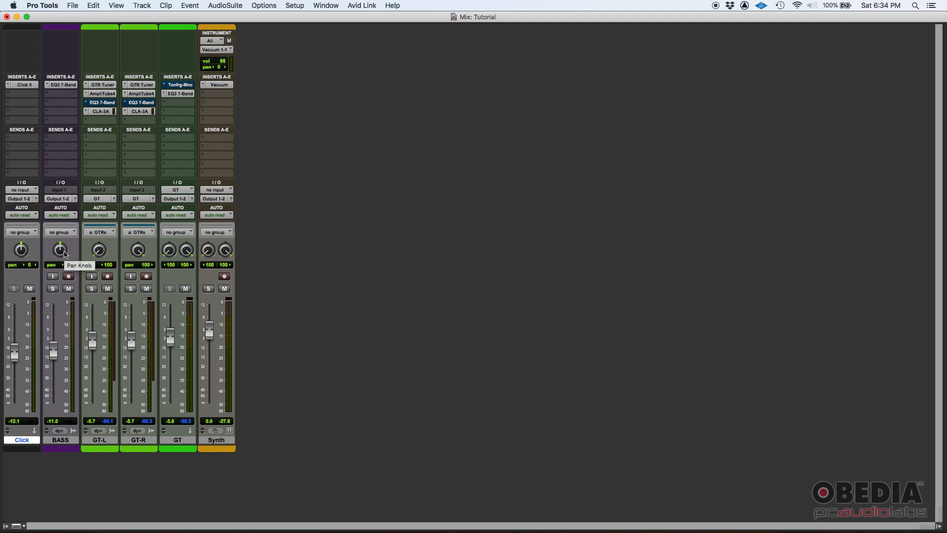
mouse_move(170, 250)
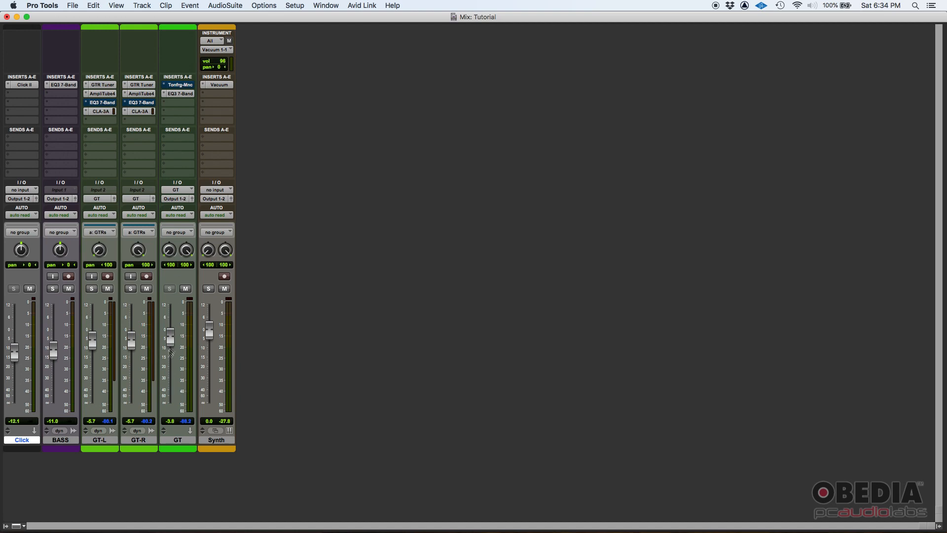
mouse_move(137, 331)
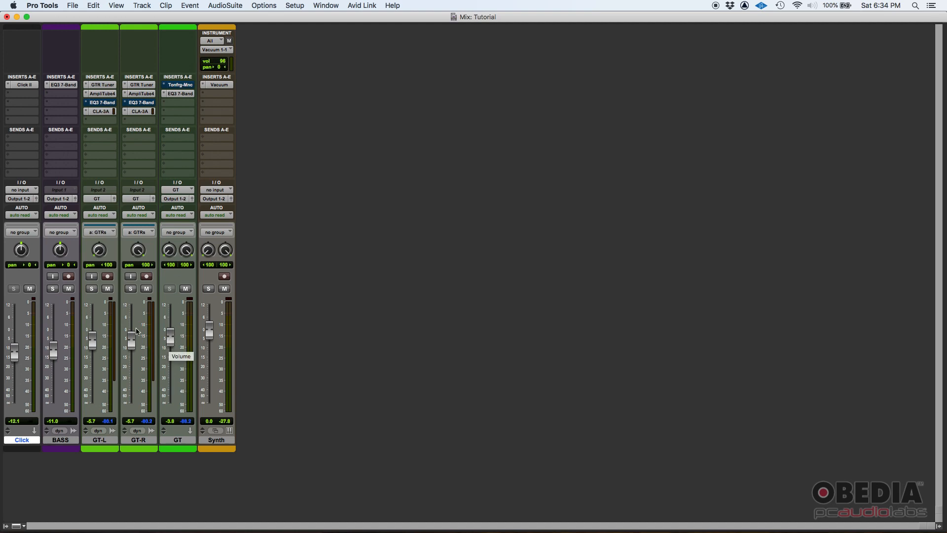
mouse_move(143, 191)
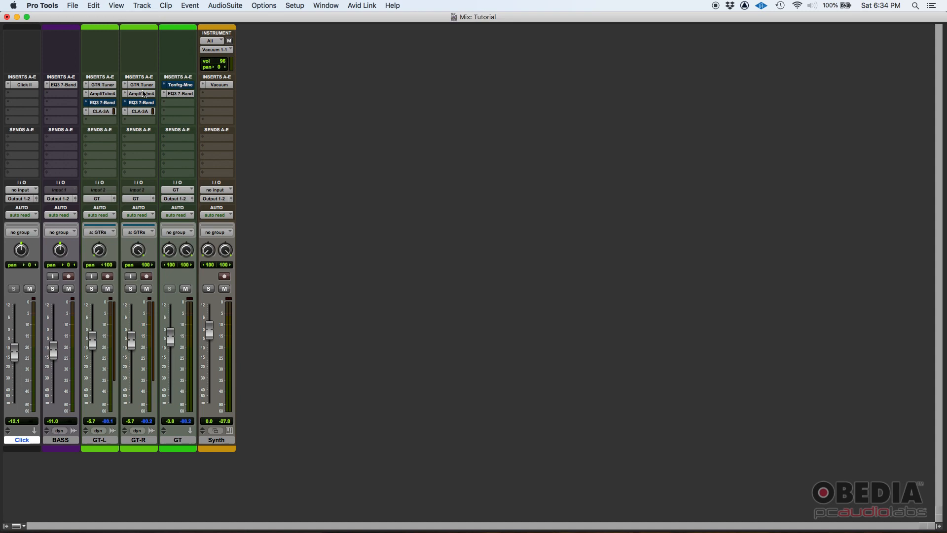
mouse_move(143, 93)
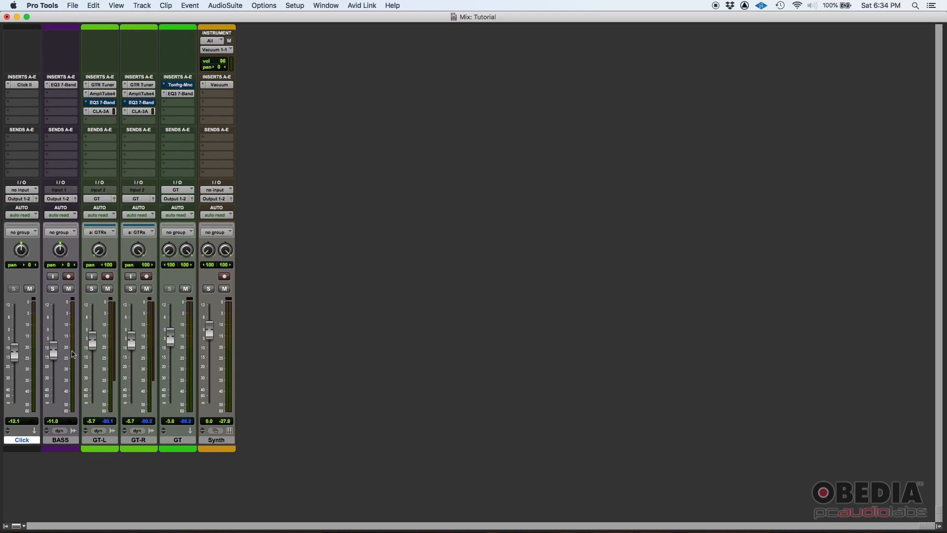
mouse_move(54, 350)
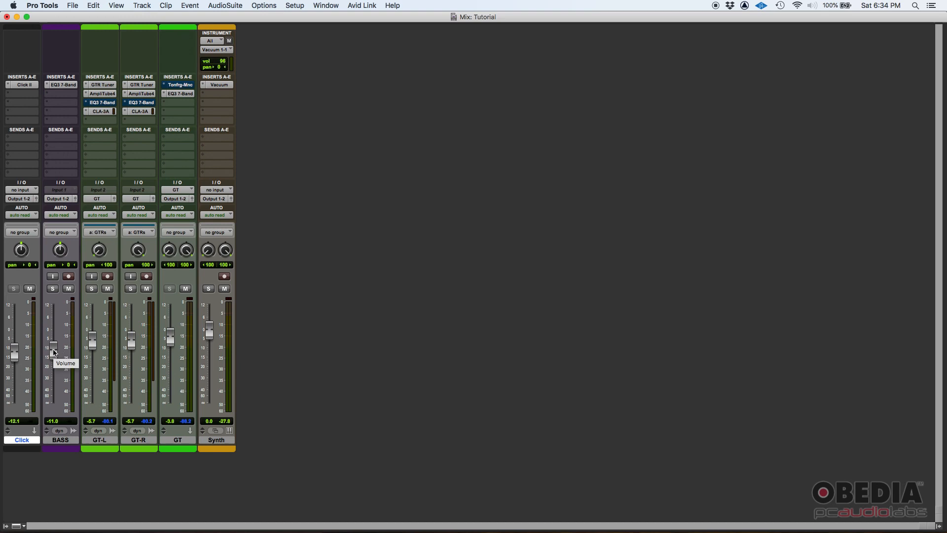
Raise the BASS fader to around -5 dB and lower the Synth fader to -11.0 dB.
drag(53, 347, 53, 320)
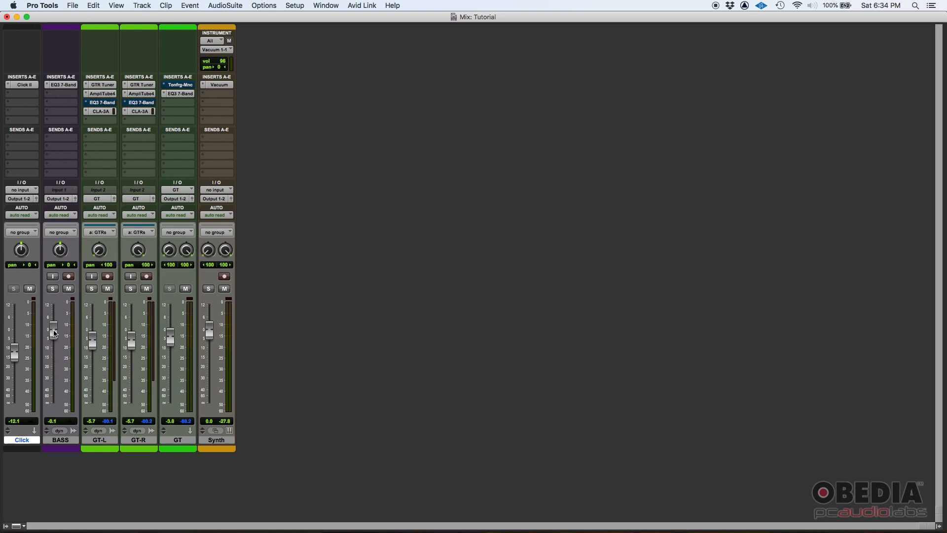
drag(53, 333, 54, 332)
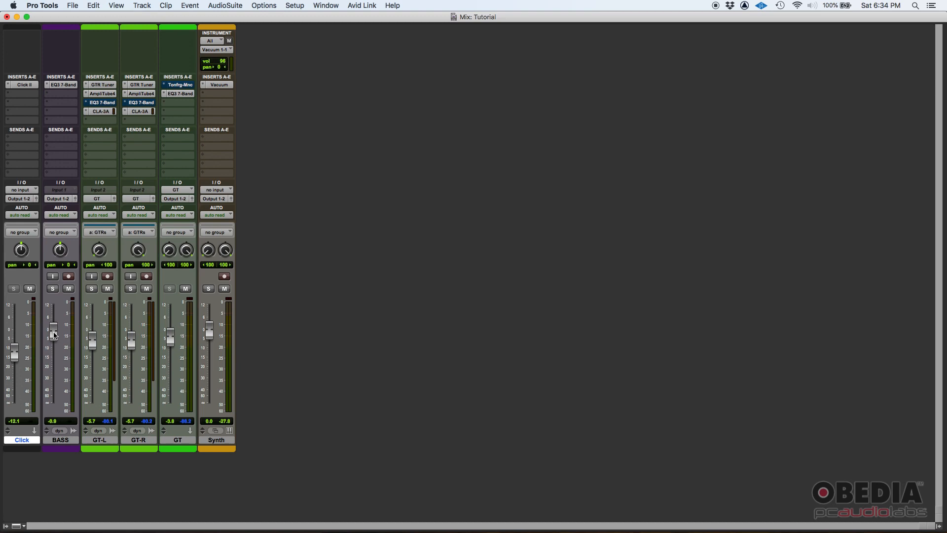
mouse_move(122, 340)
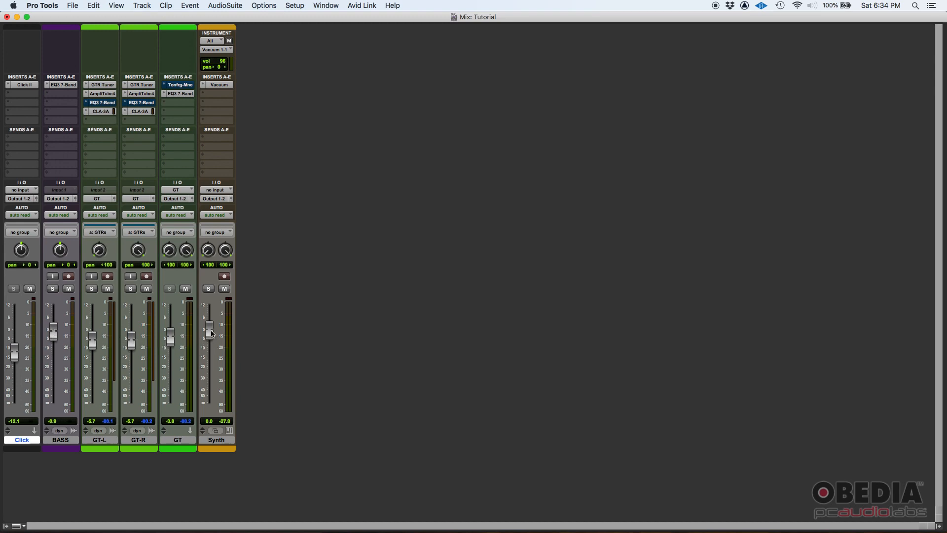
mouse_move(209, 329)
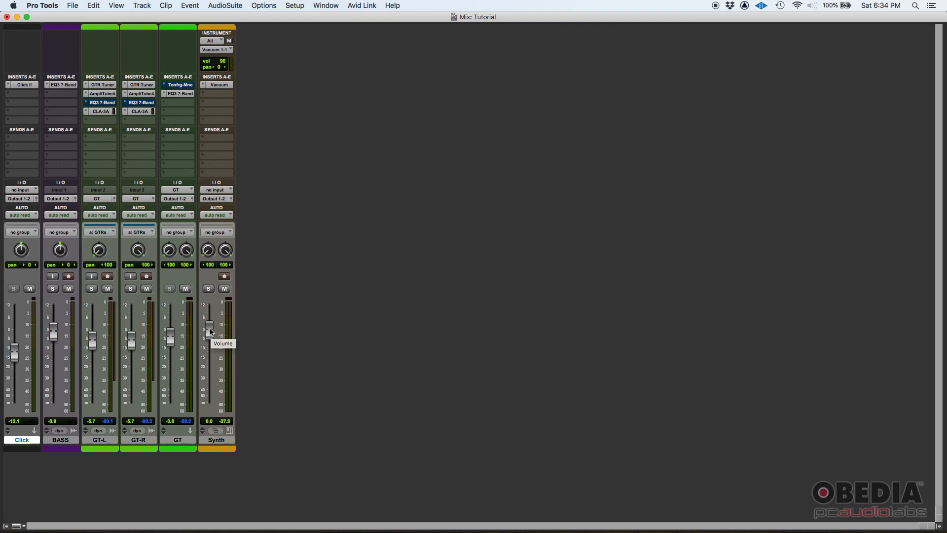
drag(210, 329, 209, 353)
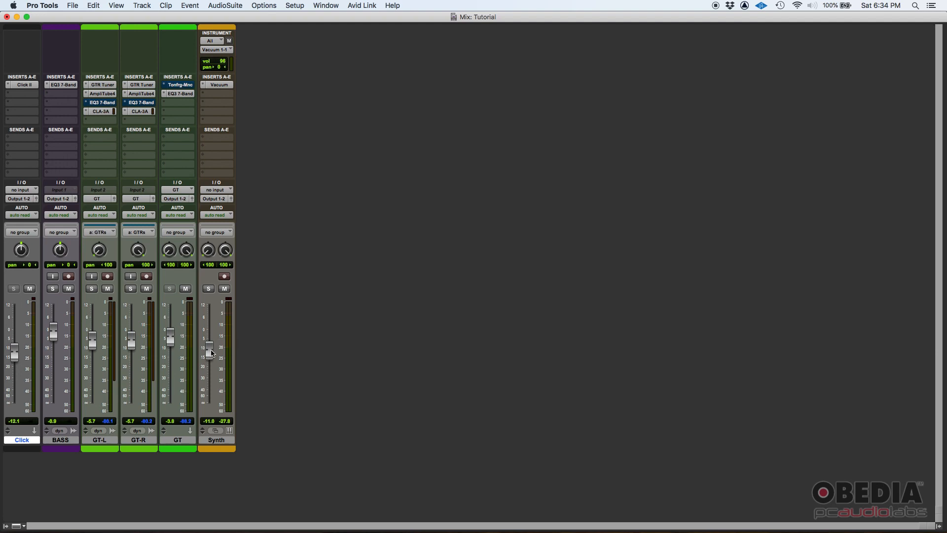
mouse_move(229, 349)
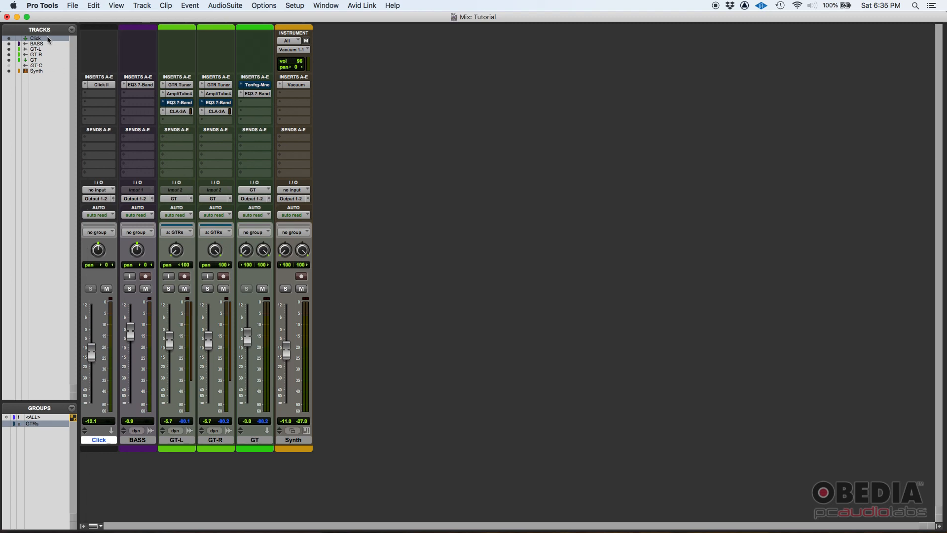
mouse_move(37, 411)
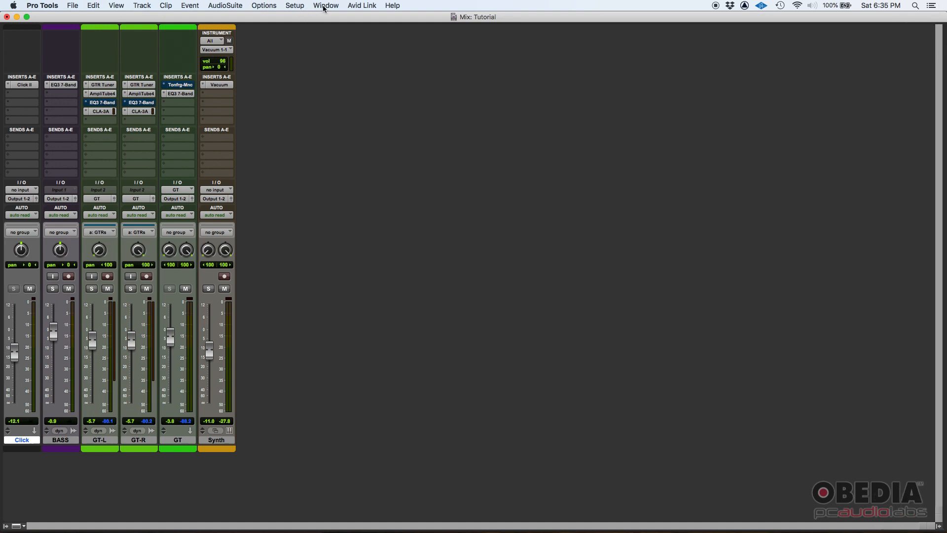
Switch from the Mix window to the Edit window via Window > Edit.
click(325, 6)
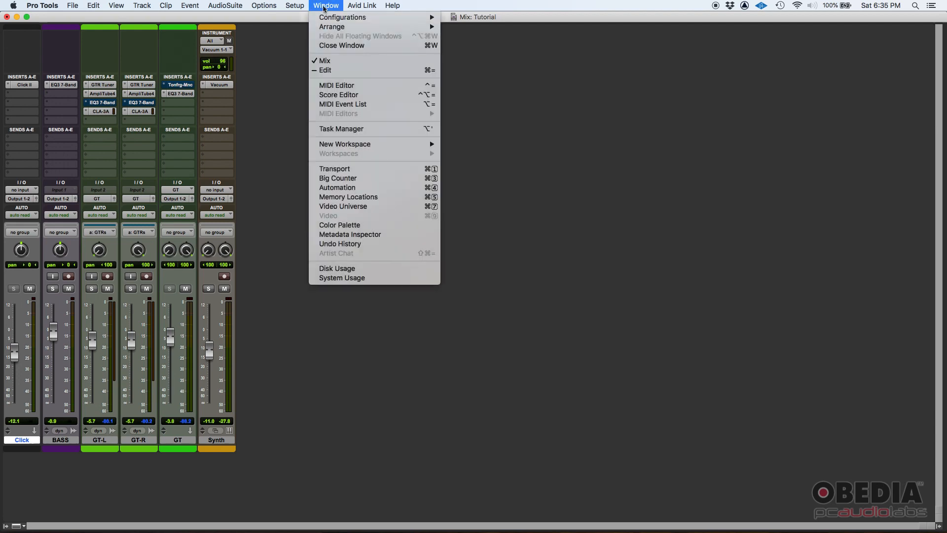
click(330, 71)
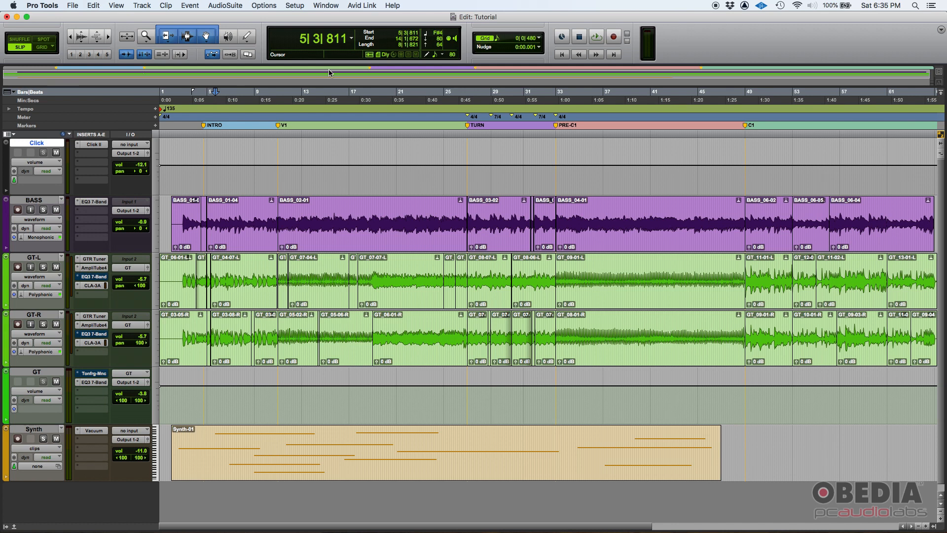
click(370, 225)
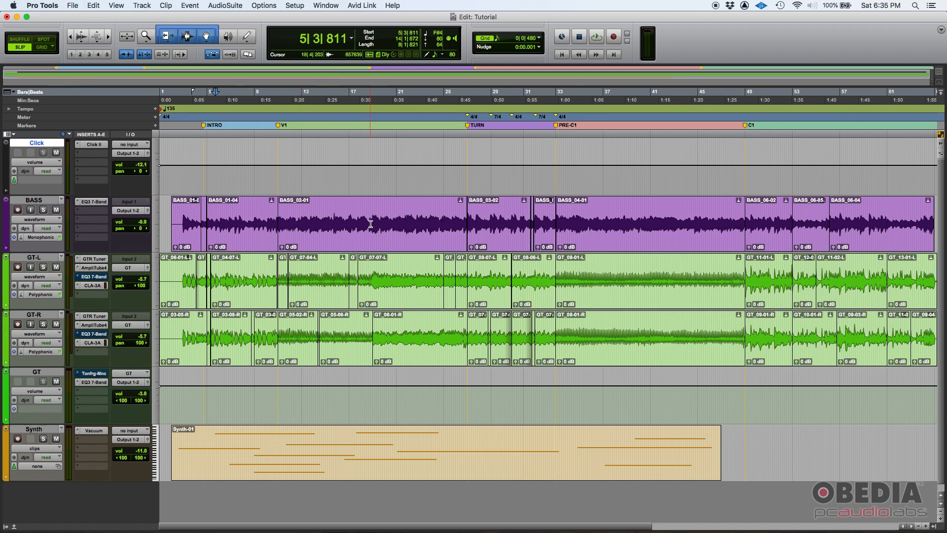